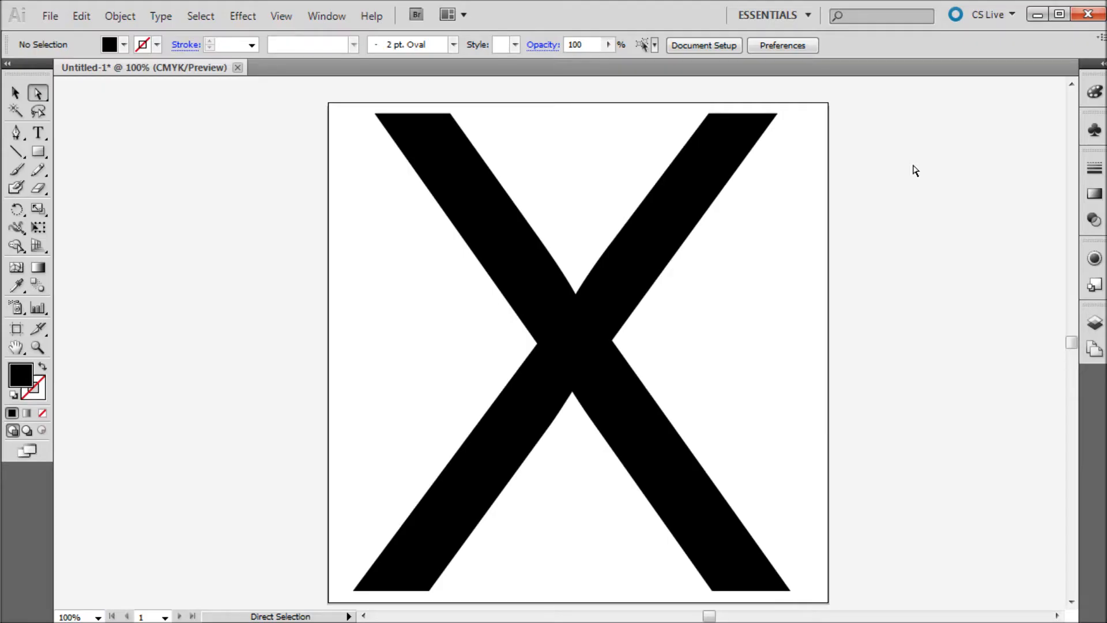
mouse_move(913, 169)
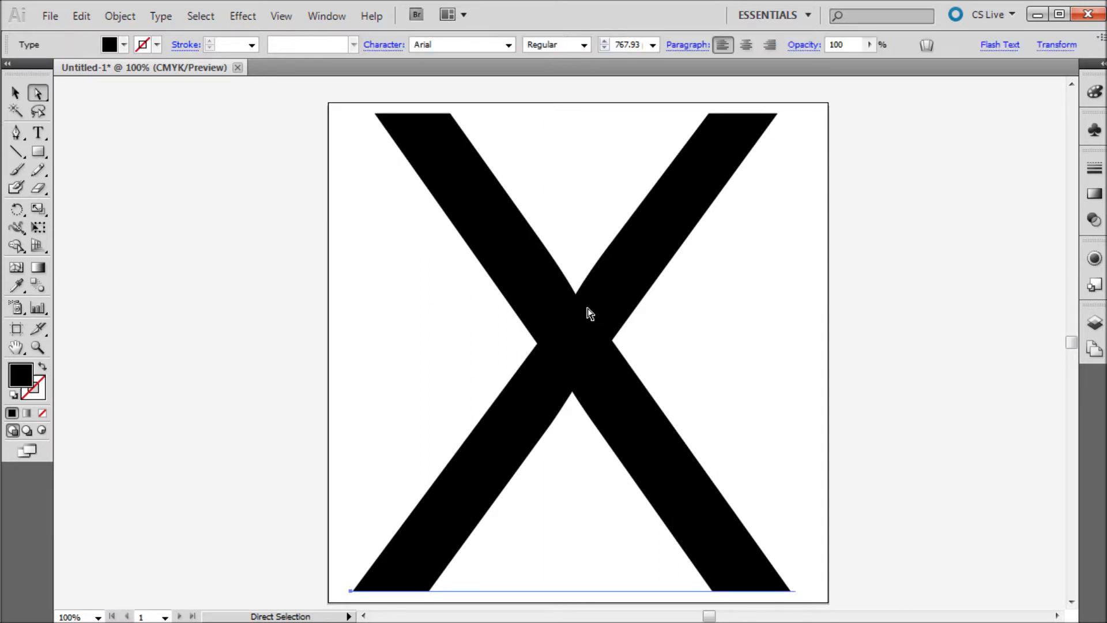
Step: Convert the live letter X into outlined paths with Type > Create Outlines
click(160, 16)
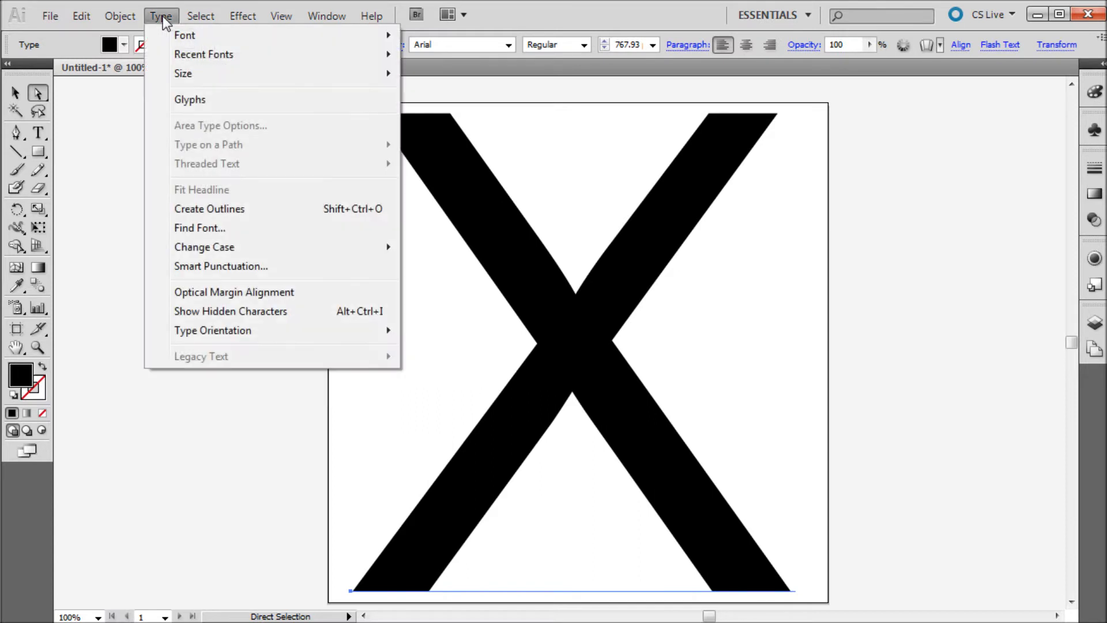
click(208, 208)
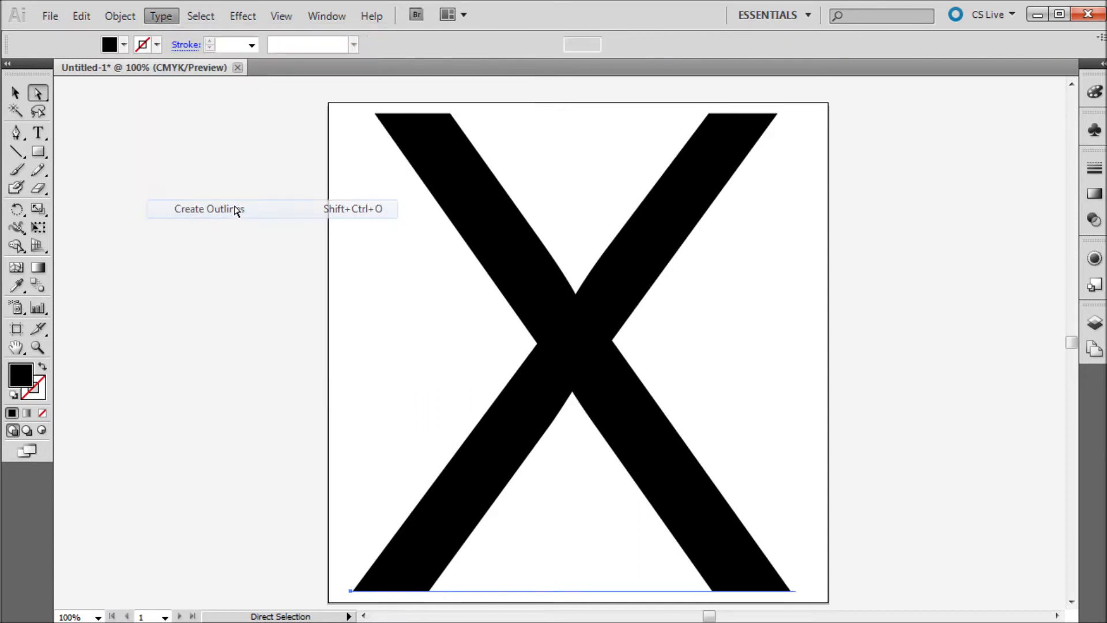
click(209, 208)
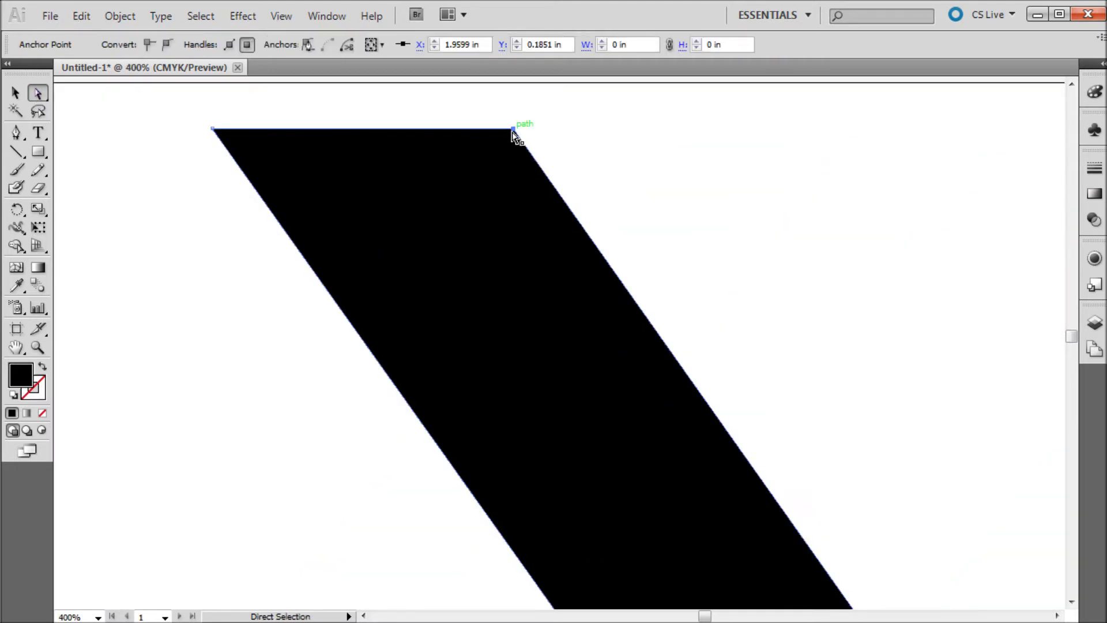
Step: Drag a top corner anchor point of the X to angle its tip into a point
drag(512, 131, 686, 370)
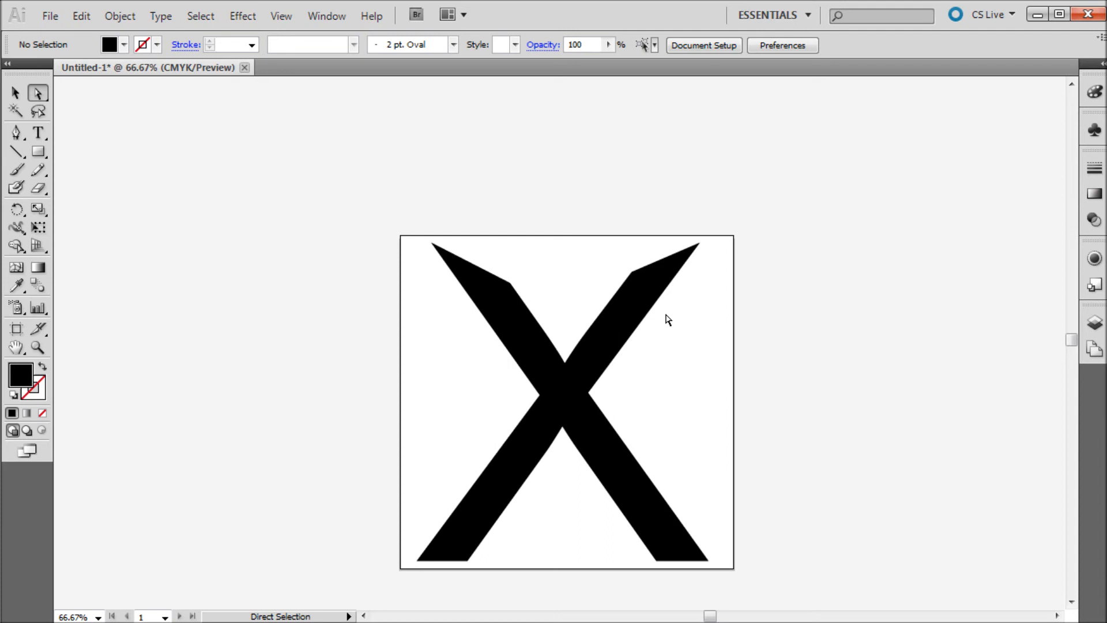
mouse_move(228, 356)
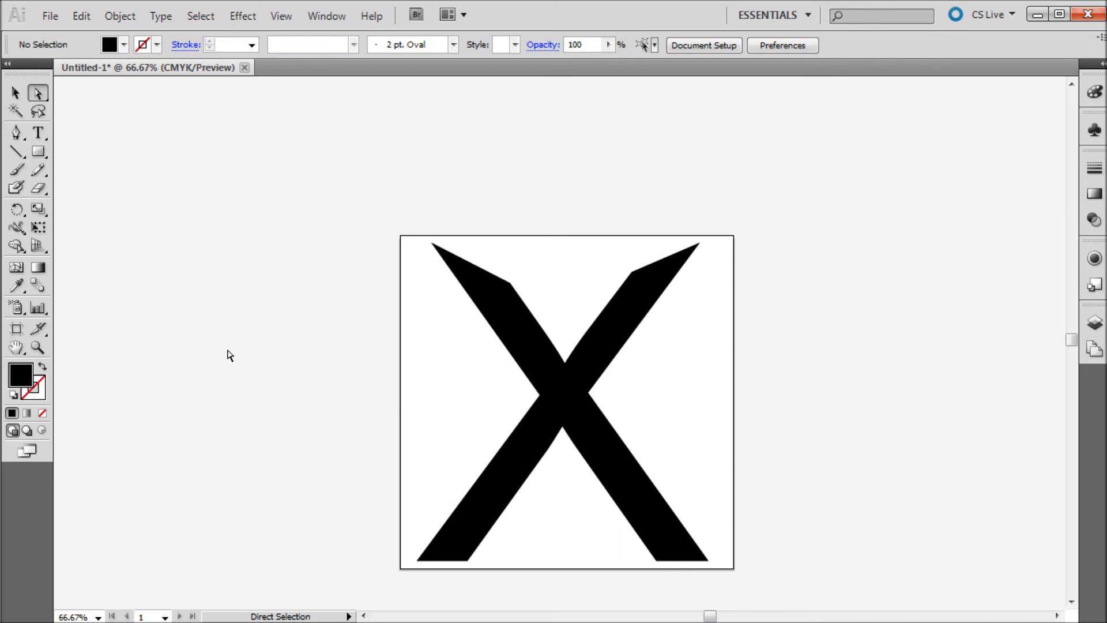
mouse_move(263, 369)
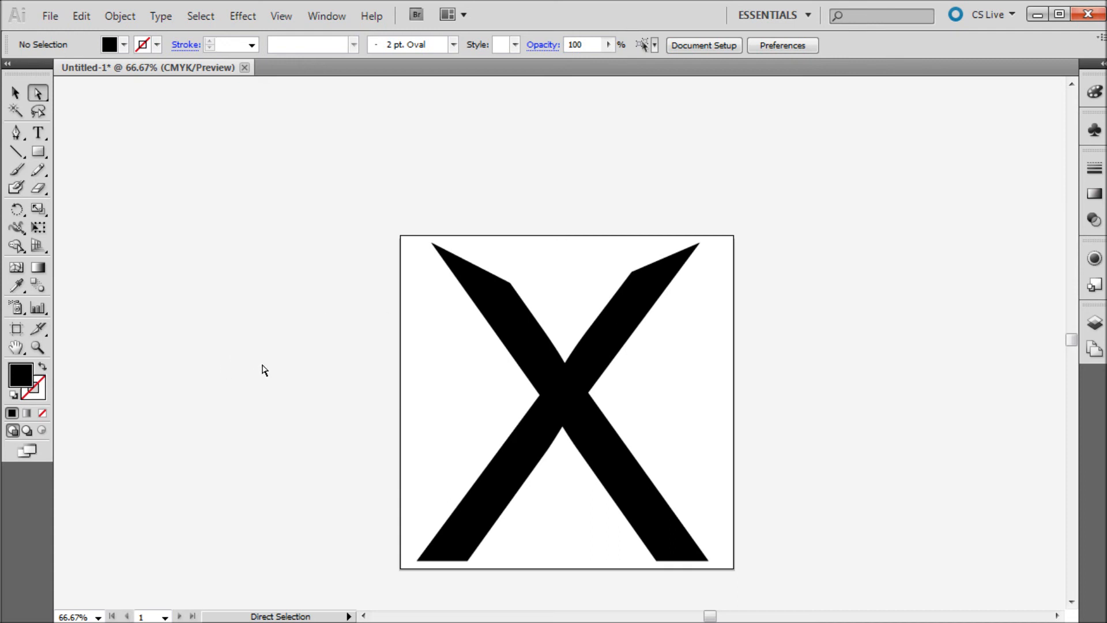